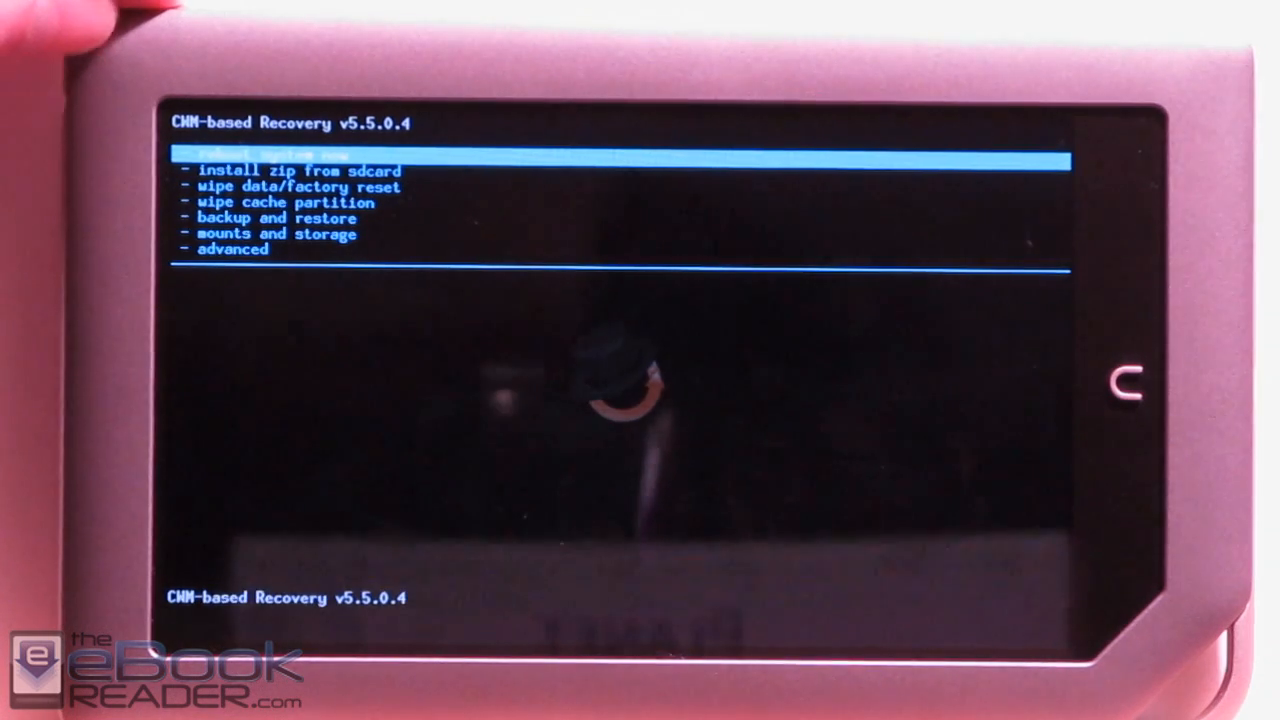
Step: Select 'wipe data/factory reset' in the recovery menu and confirm to wipe user data and caches
{"action": "key", "text": "Down"}
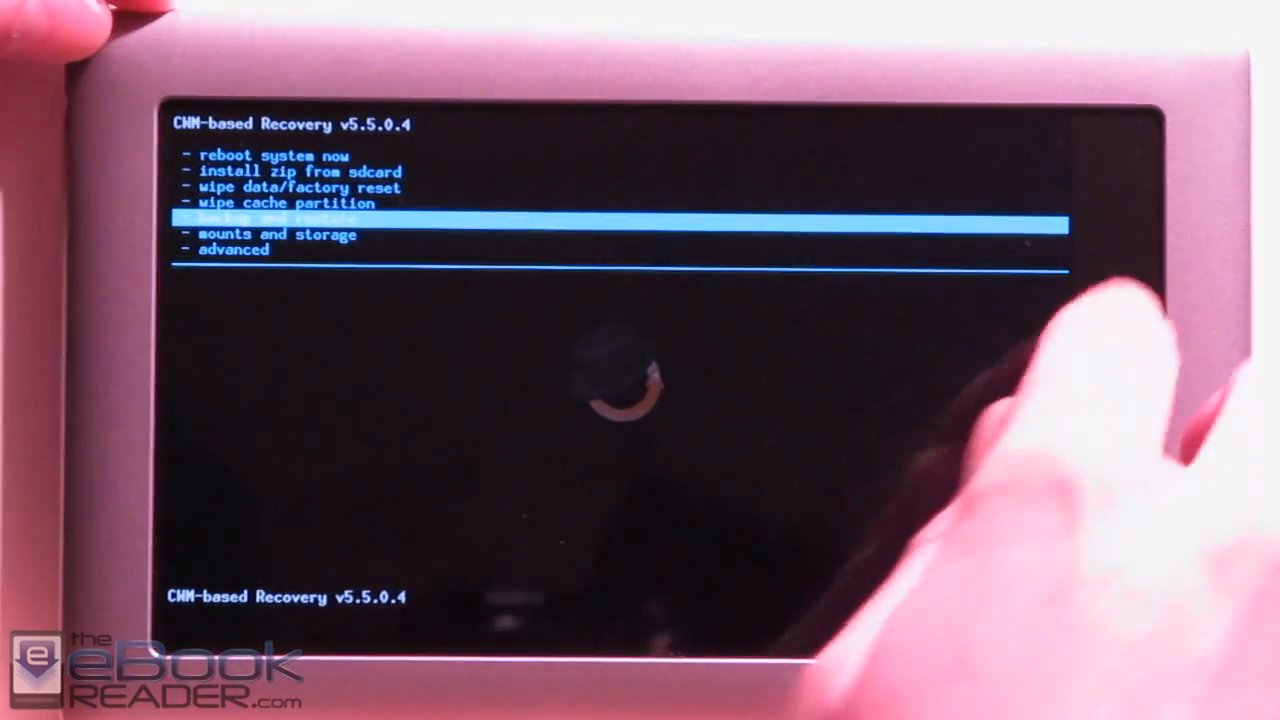
{"action": "left_click", "coordinate": [280, 218]}
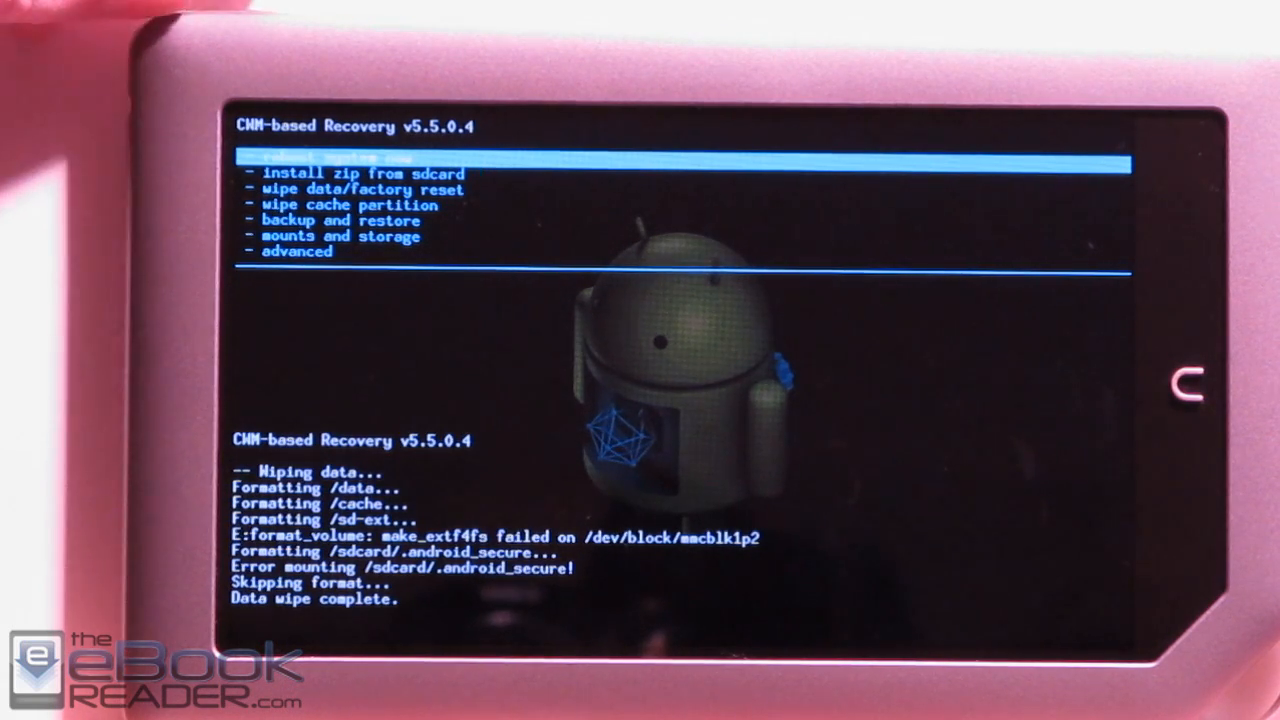
Step: Choose 'install zip from sdcard' then 'choose zip from sdcard' to list the card's zip packages
{"action": "key", "text": "Down"}
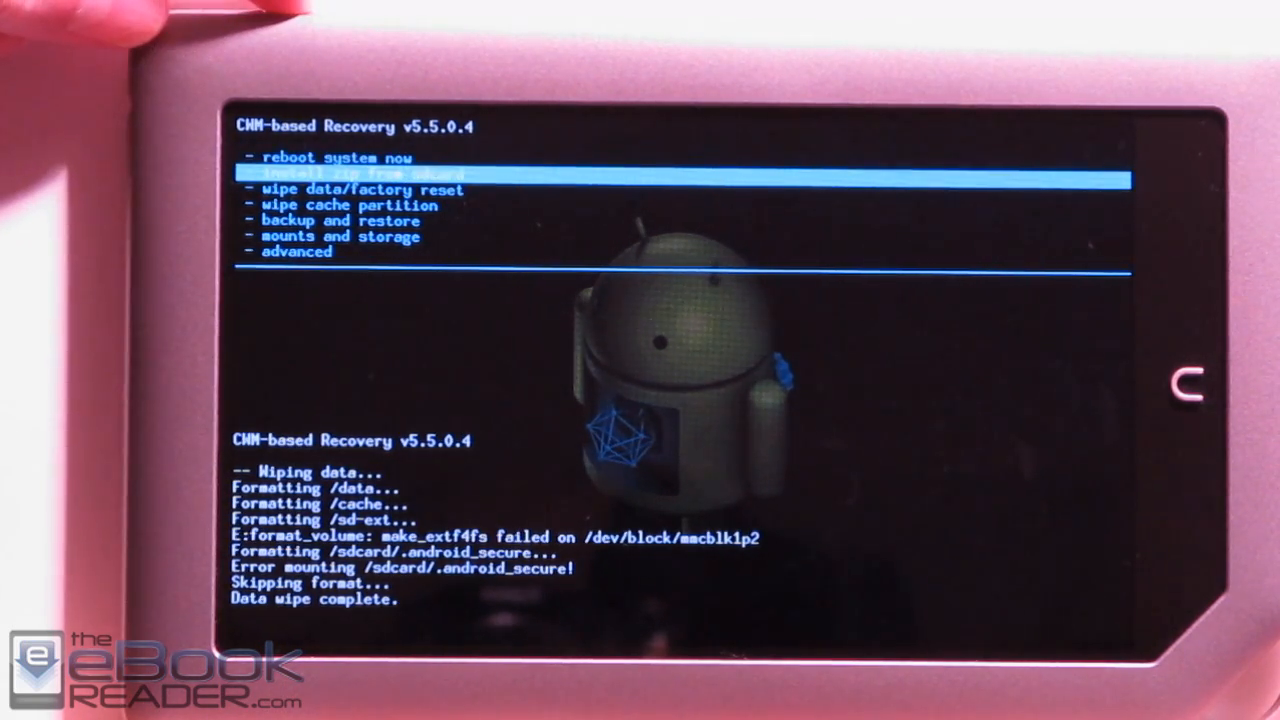
{"action": "left_click", "coordinate": [350, 172]}
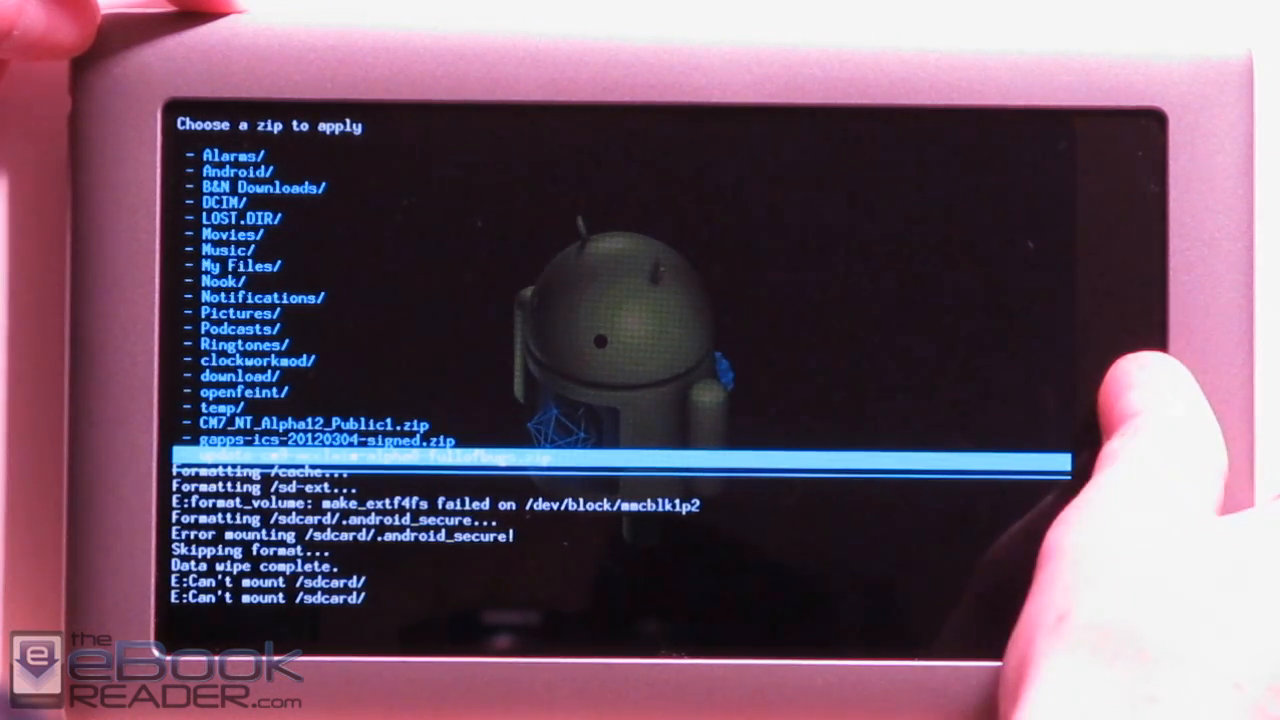
Step: Pick update-cm9-acclaim-alpha0-fullofbugs.zip and highlight 'Yes - Install' to confirm flashing it
{"action": "left_click", "coordinate": [360, 456]}
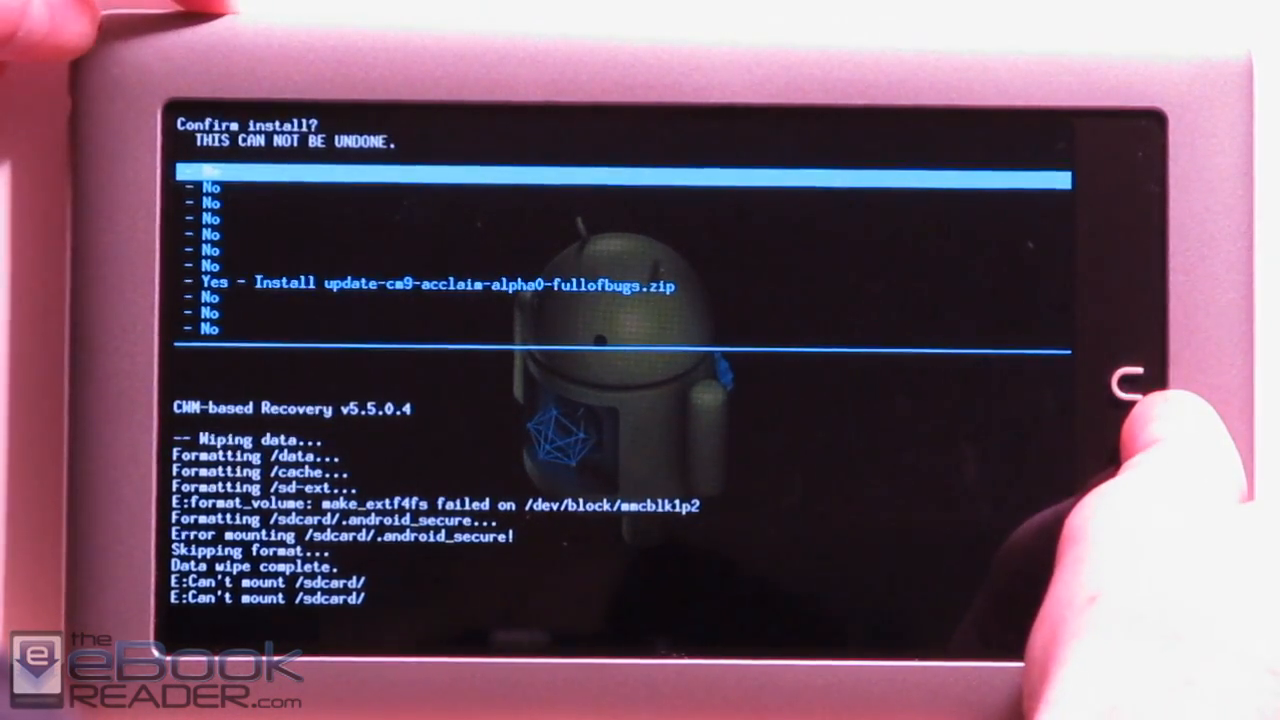
{"action": "key", "text": "Down"}
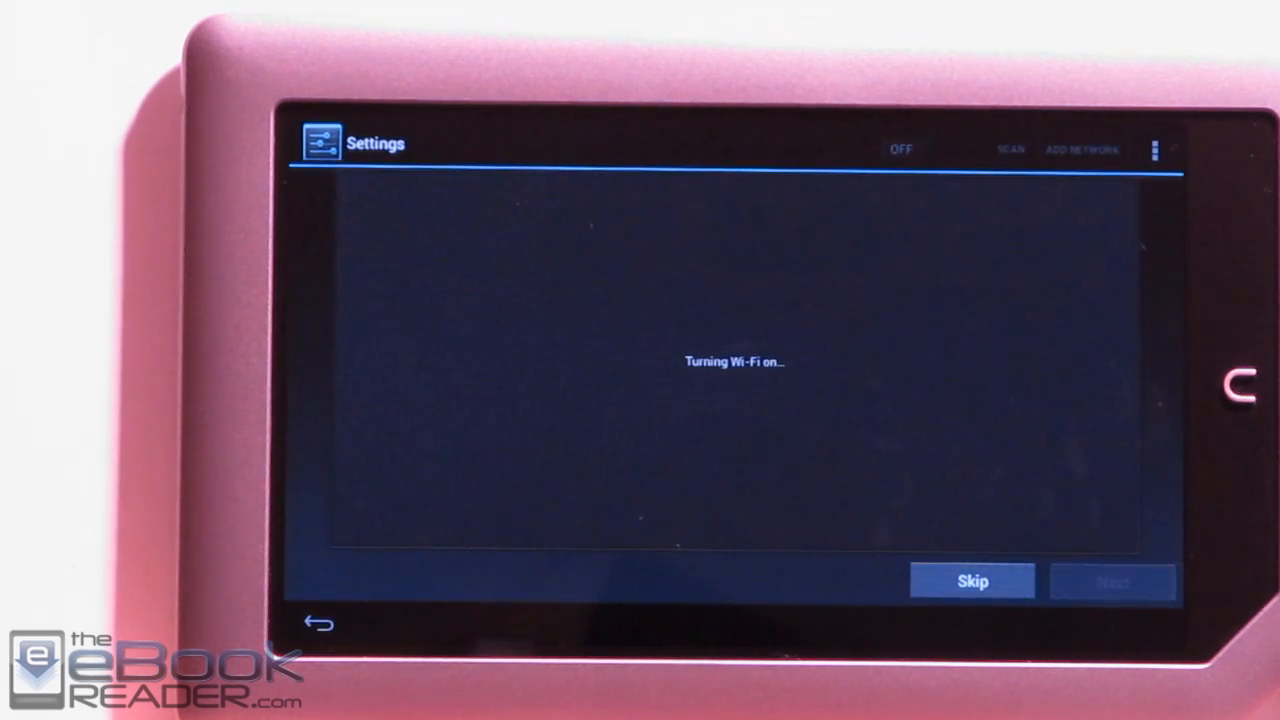
Step: Switch Wi-Fi on in CM9 setup so the secured 'Buffalo' network appears
{"action": "left_click", "coordinate": [930, 148]}
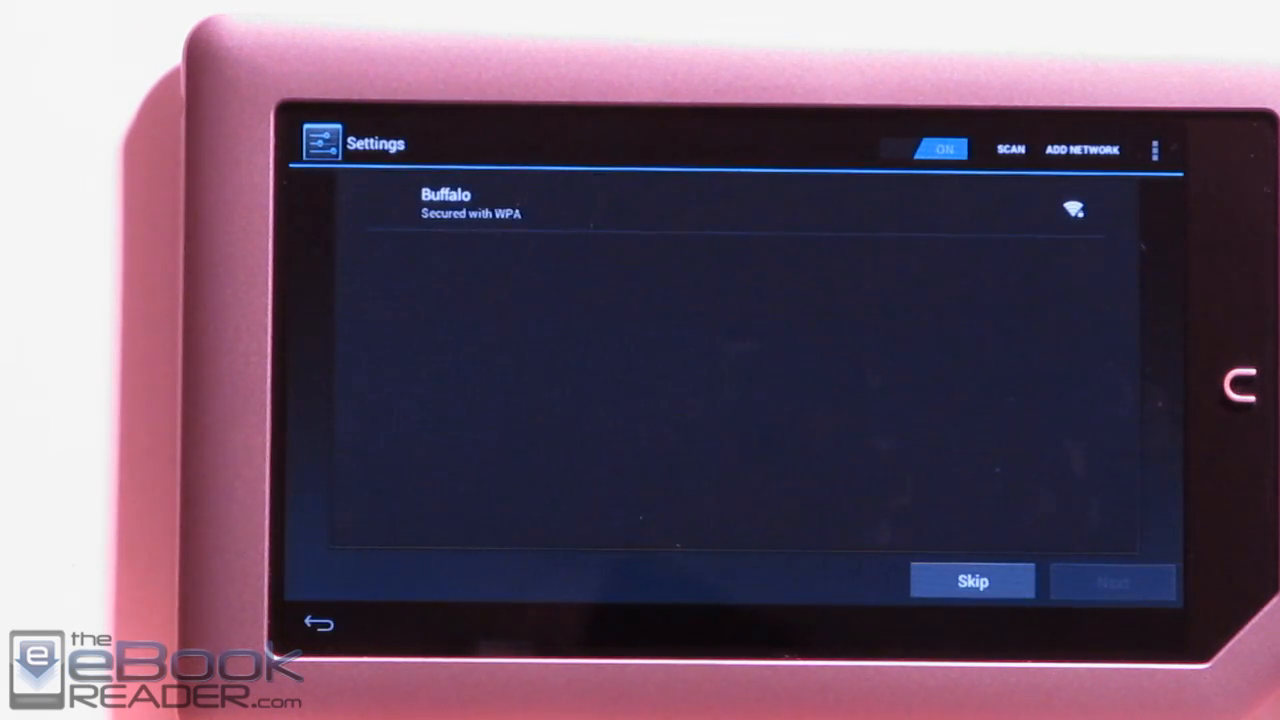